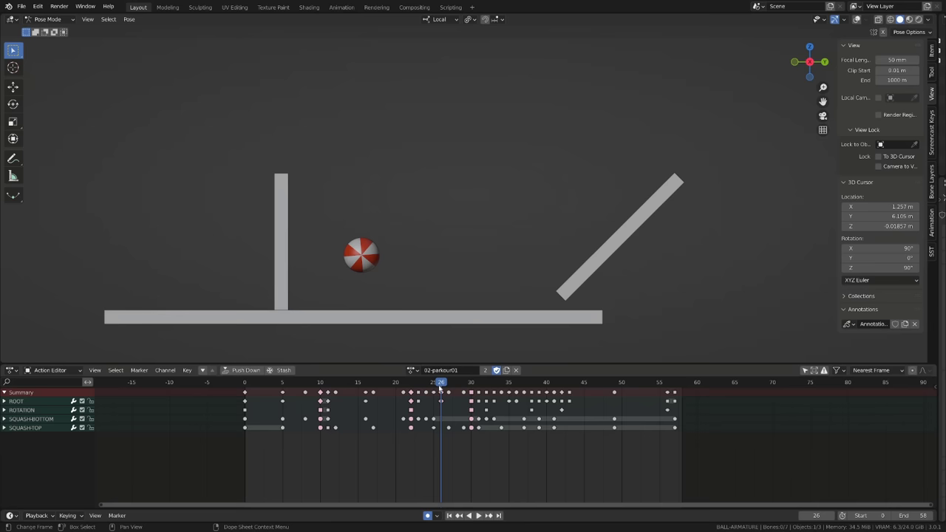
Step: Scrub the ball's timing, then expand the armature's Motion Paths panel
click(666, 383)
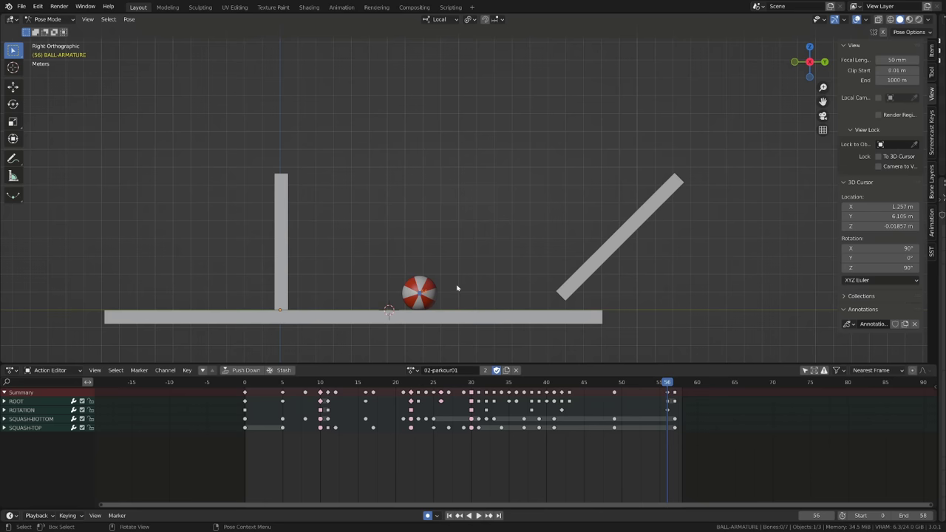
click(320, 382)
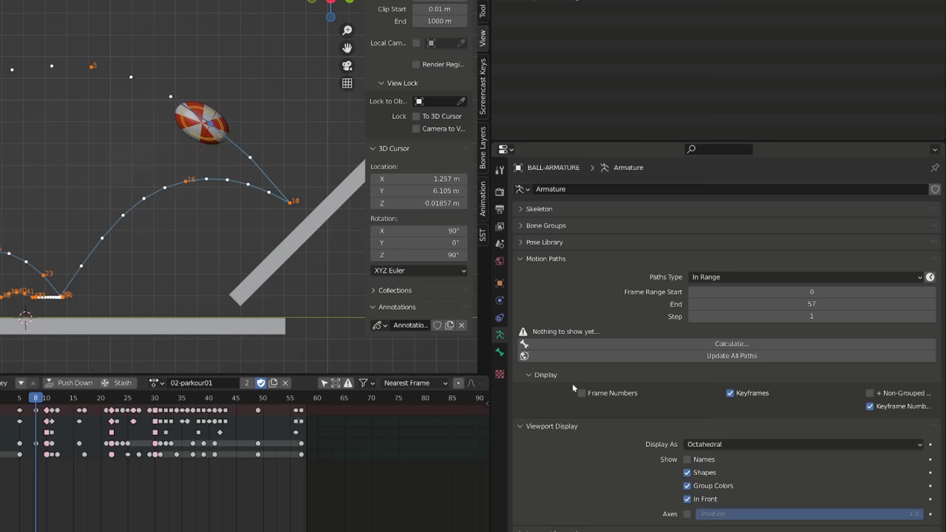
Step: Add the bone path Calculate command to Quick Favorites
right_click(725, 358)
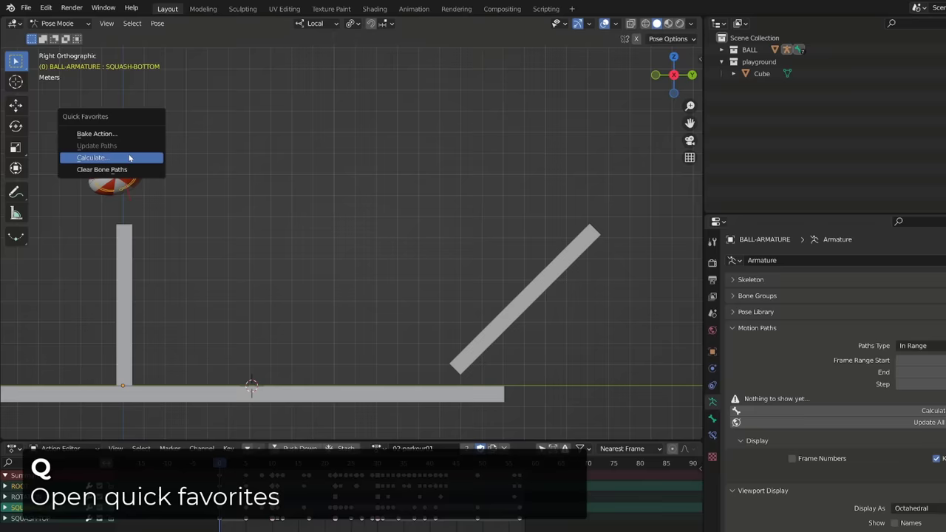
Step: Calculate the ball's bone motion paths for frames 0 to 57 with Heads
click(92, 157)
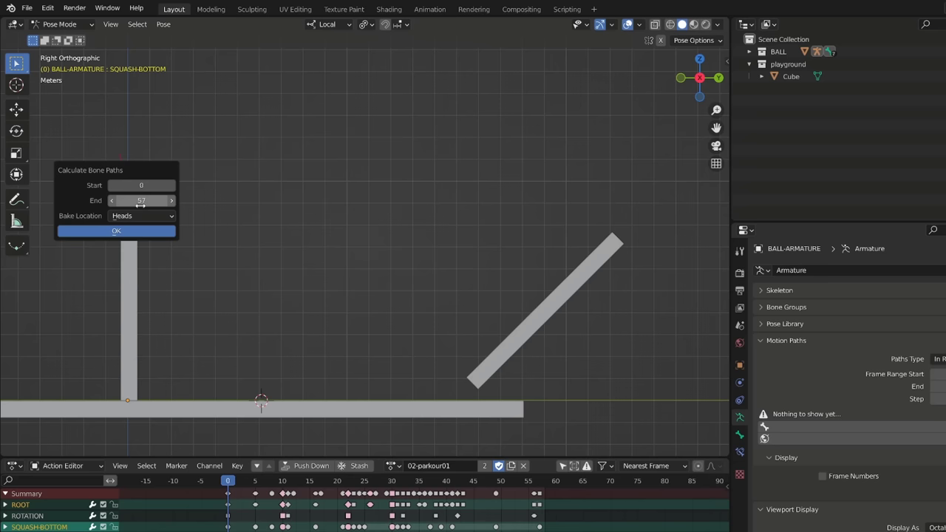
click(116, 230)
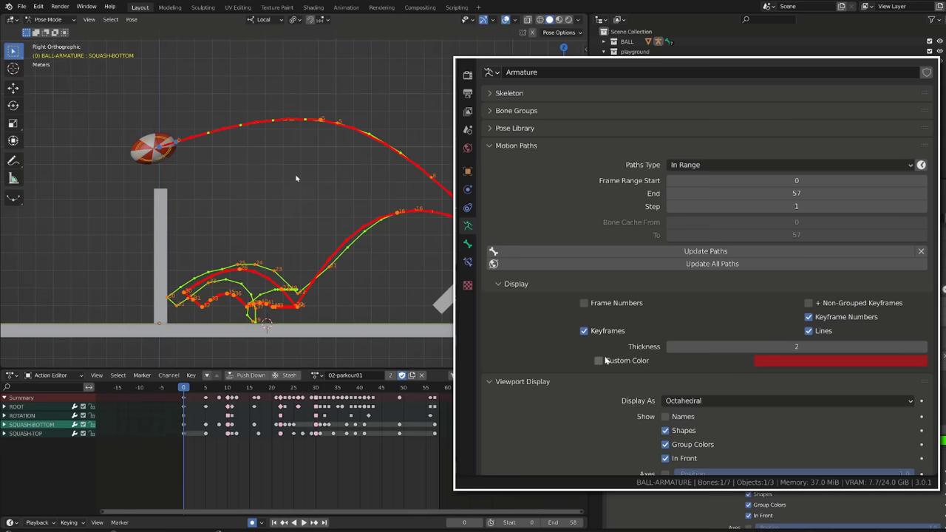
Step: Load the 12-character-intro-blocking scene with the rig's F-curves in the Graph Editor
click(787, 164)
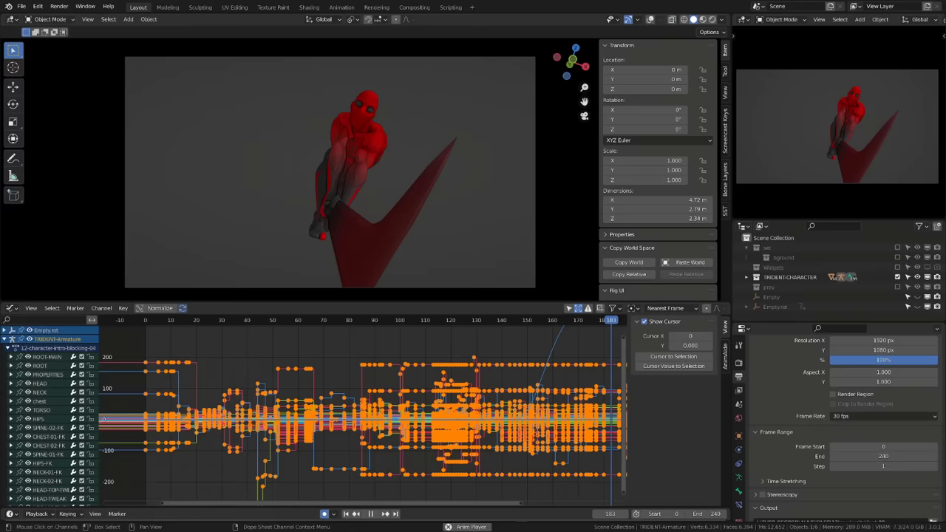
Step: Set all the character's Graph Editor keys to Constant interpolation
click(345, 320)
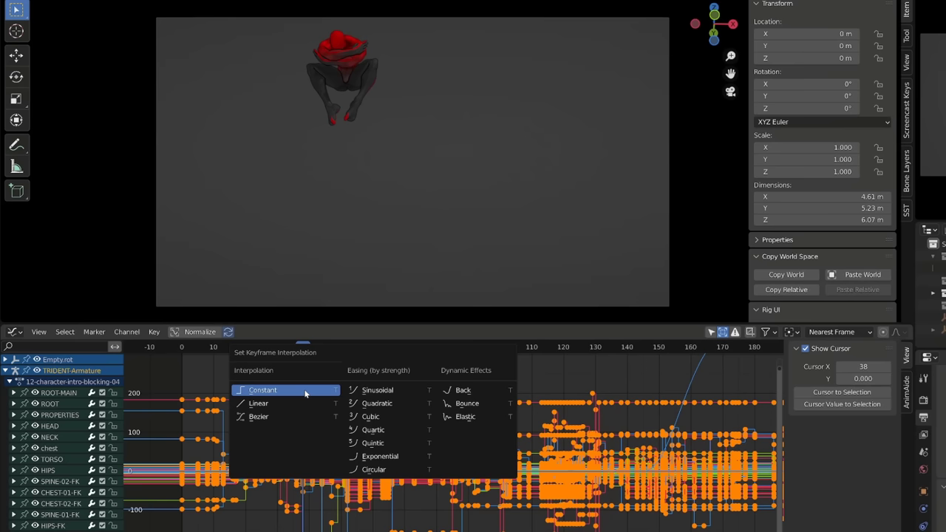
click(263, 389)
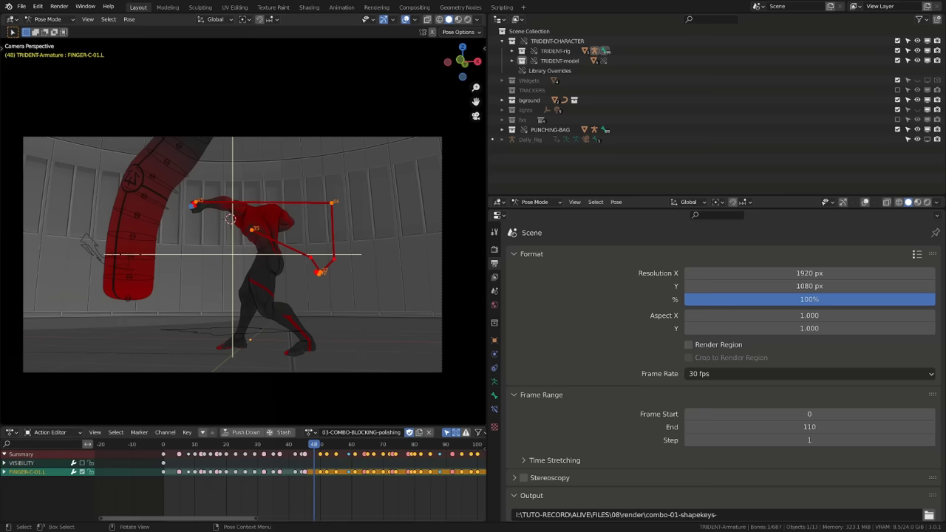
click(808, 374)
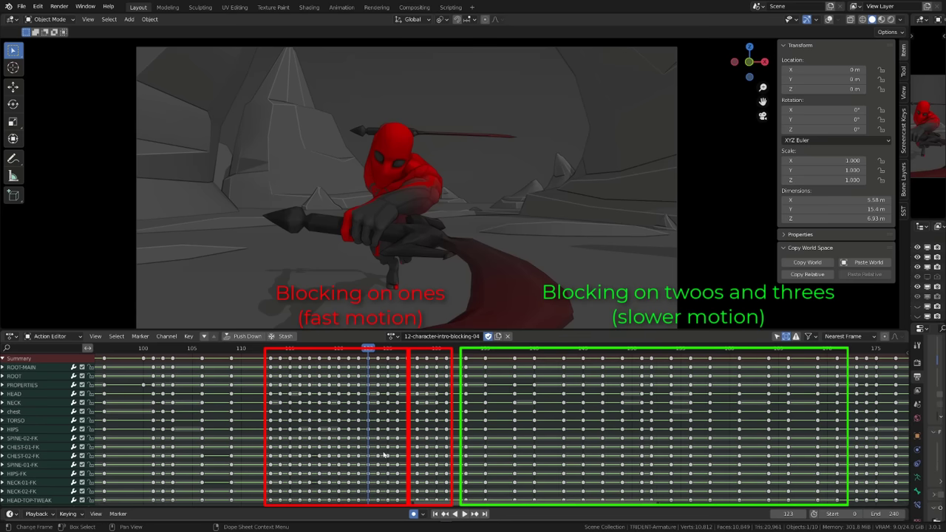
Step: Load the LEGO parkour scene showing the 02-PARKOUR strip's Stepped modifier in the NLA
click(485, 347)
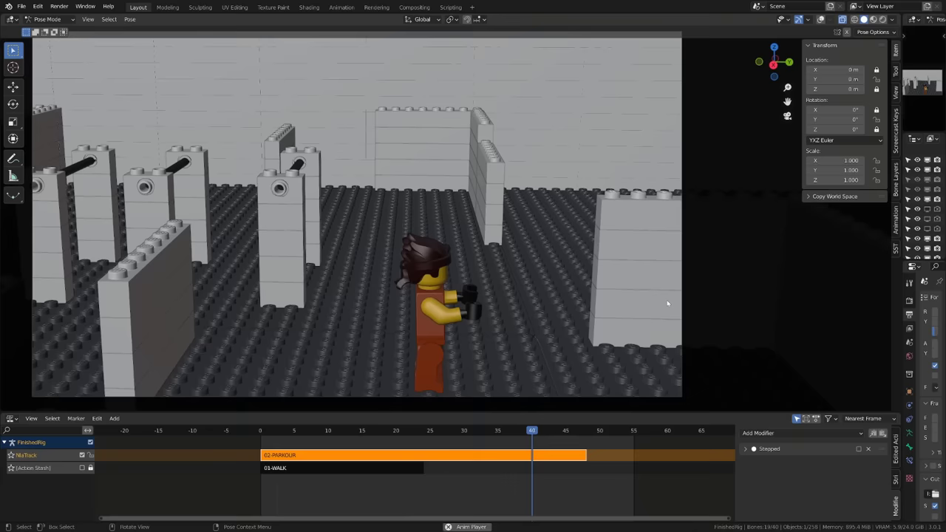
Step: Browse the Add Modifier menu, then show the character's 03-ATTACK action in the Action Editor
click(759, 395)
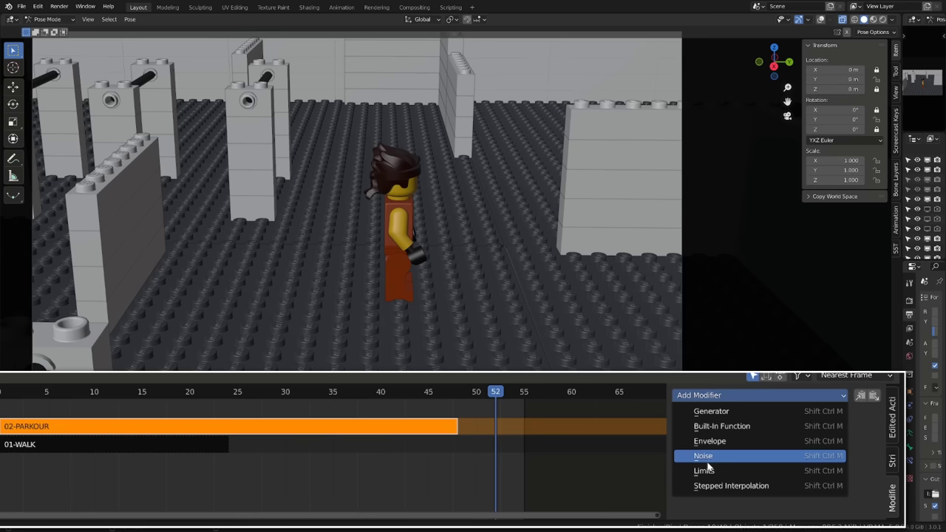
click(731, 486)
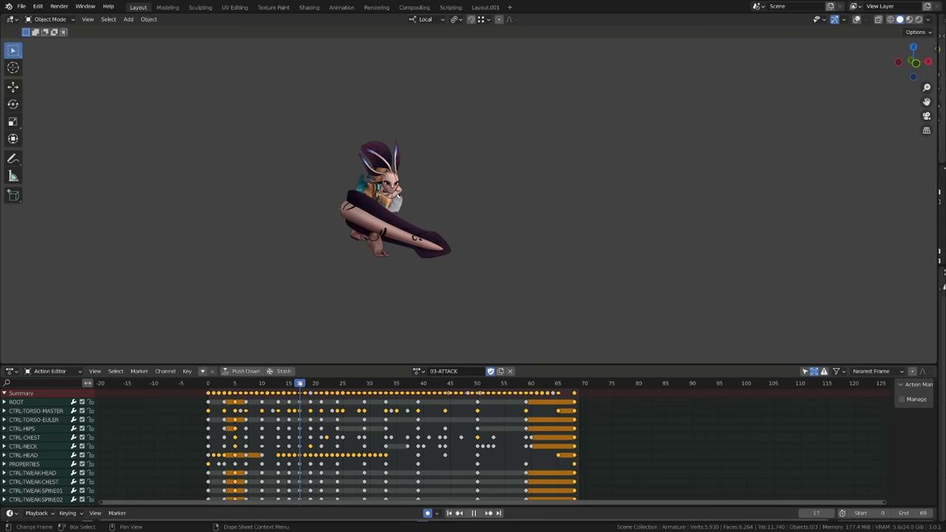
Step: Select CTRL-HIPS in Pose Mode and rotate it with Auto Keying on
click(429, 383)
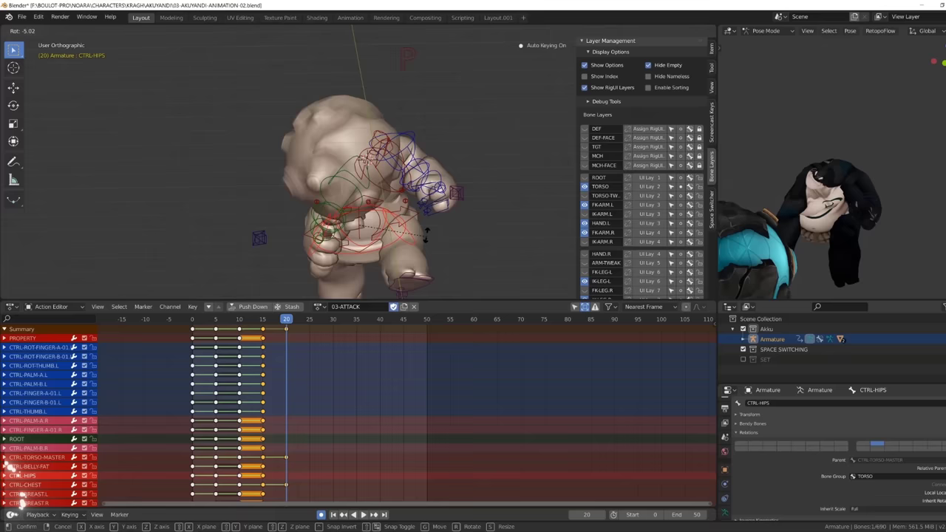
key(r)
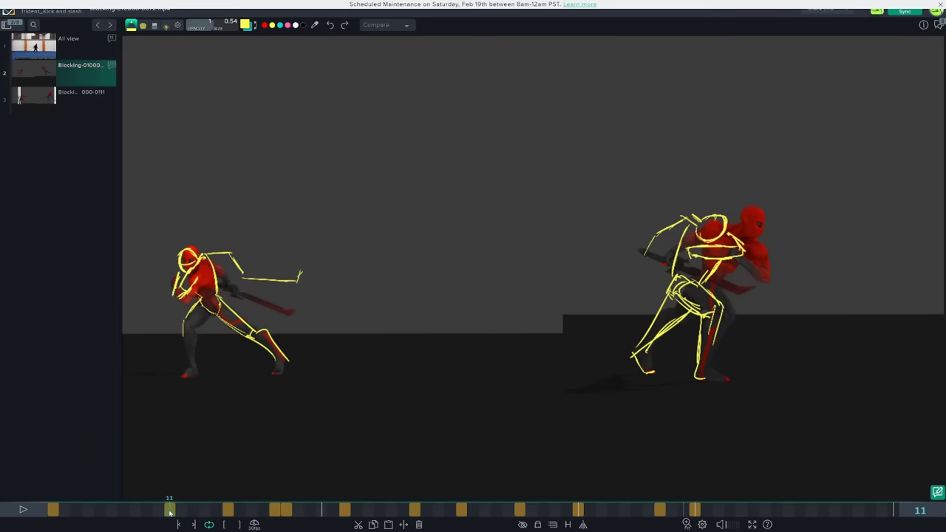
Step: Drag the playhead from frame 11 to the overpainted frame 46
drag(168, 510, 577, 510)
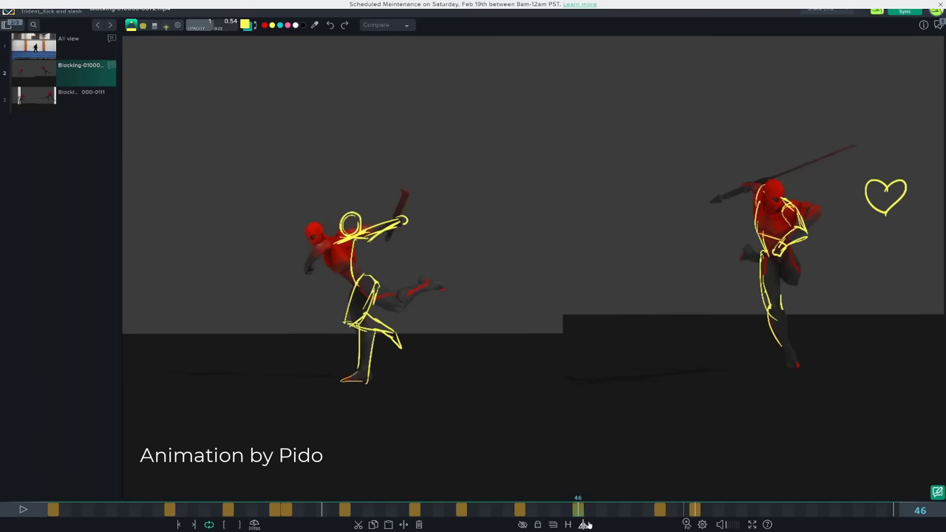